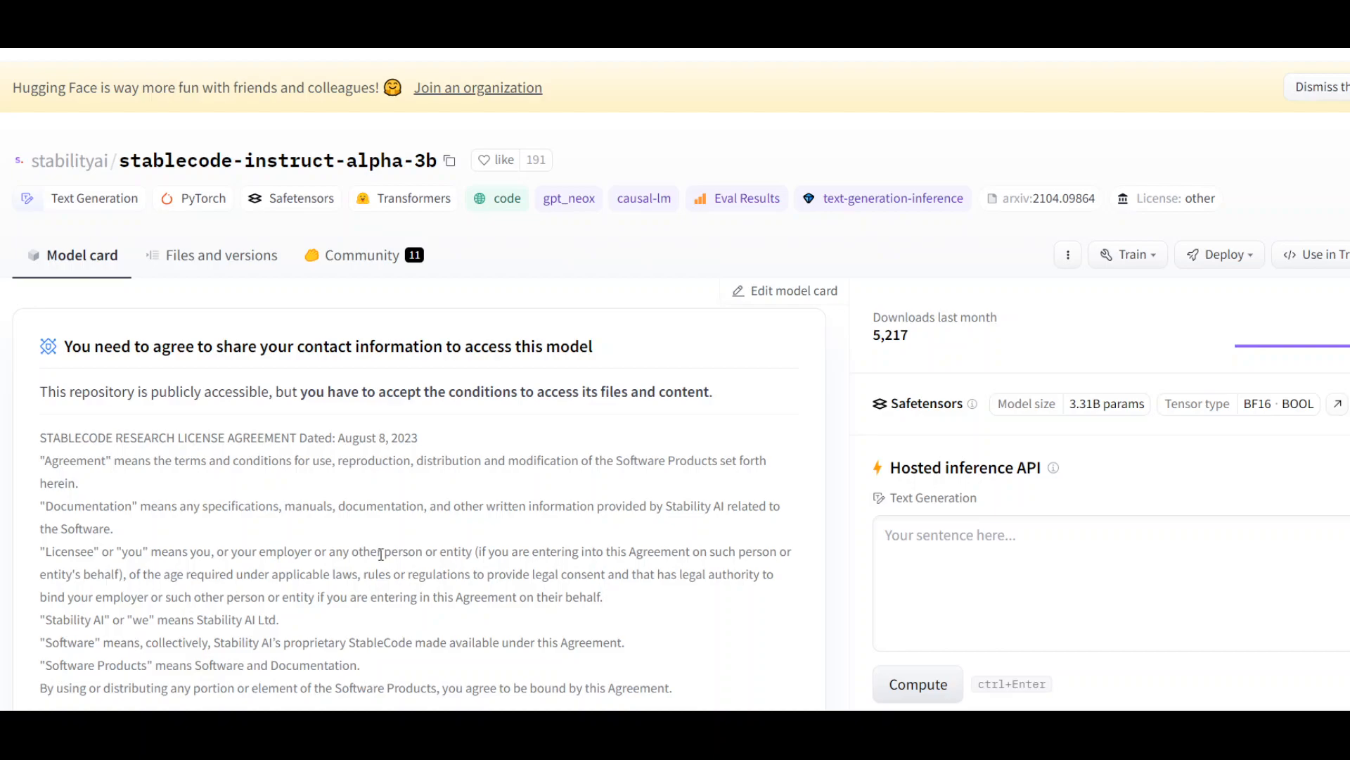
pyautogui.moveTo(604, 423)
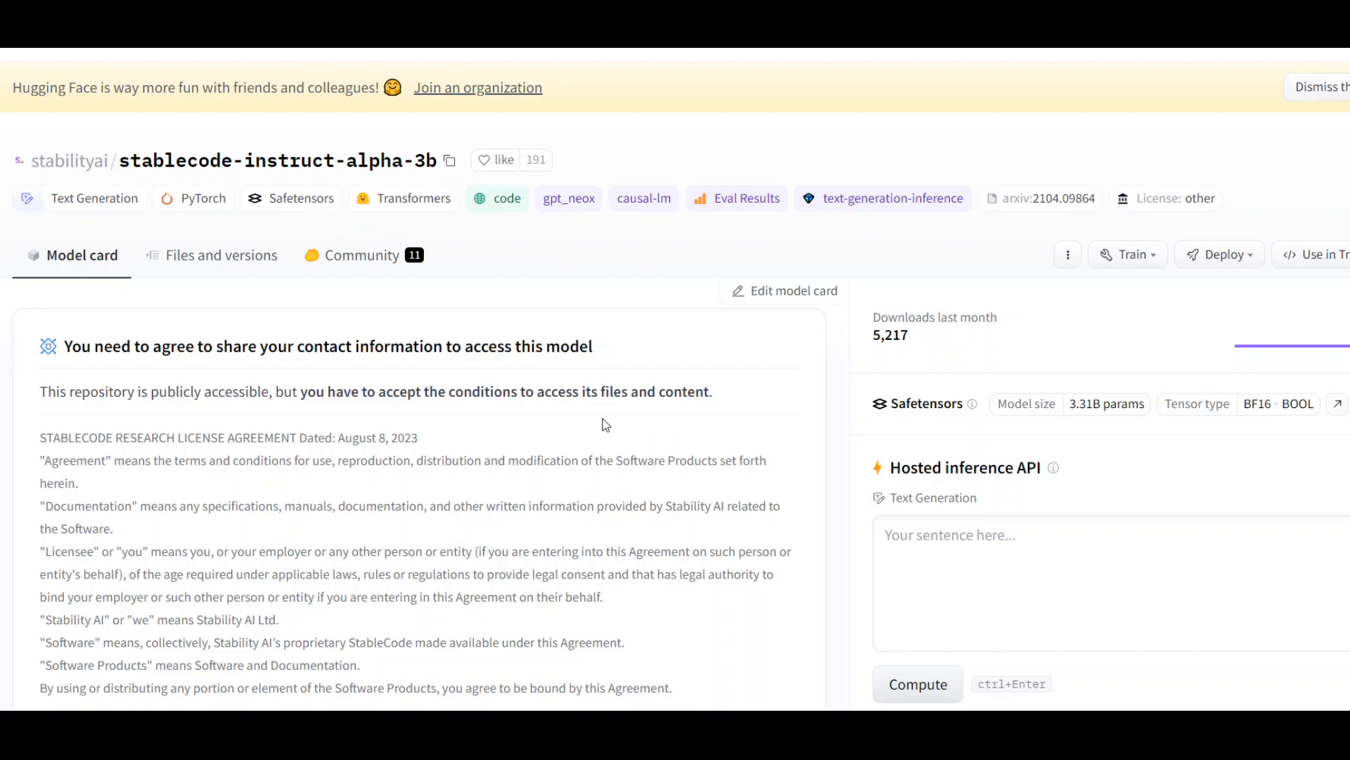
pyautogui.moveTo(752, 508)
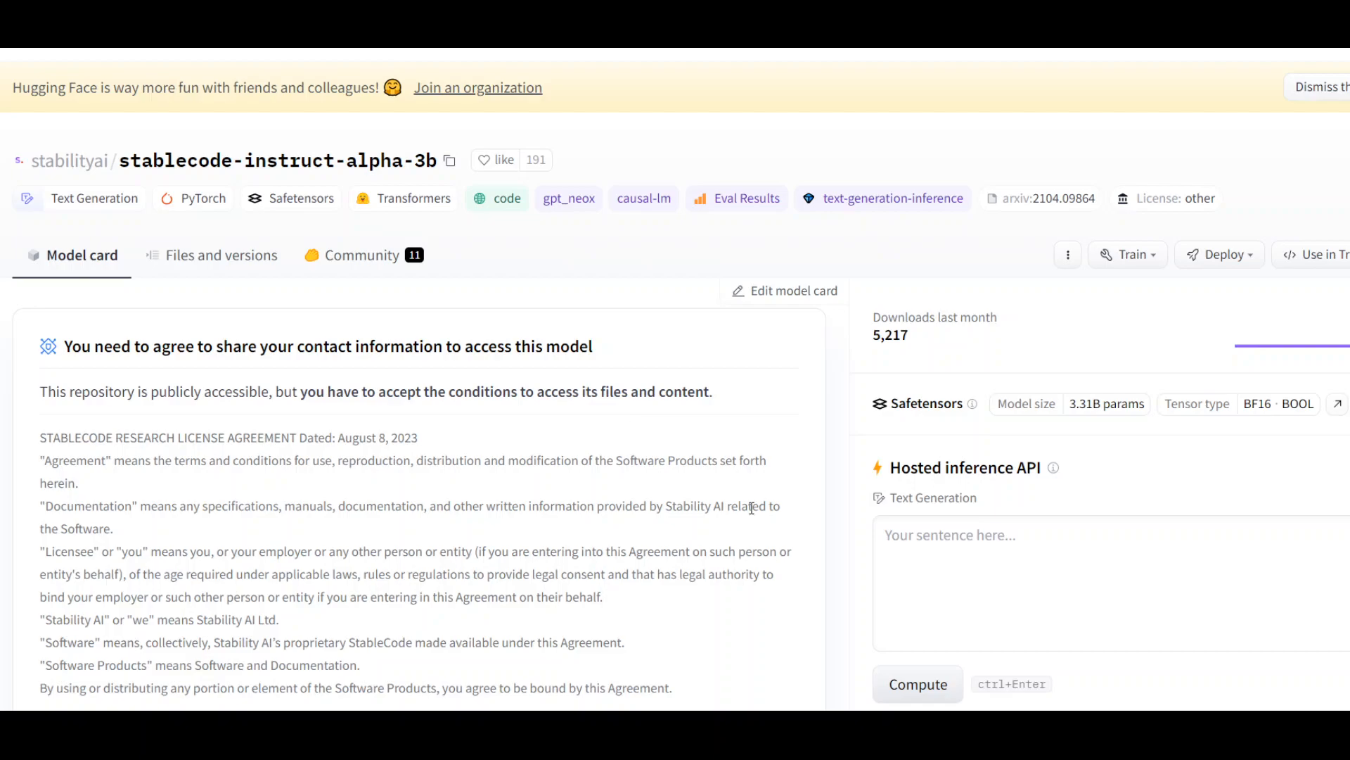
# Scroll the gated model card to the bottom of the StableCode license agreement
pyautogui.scroll(-3)
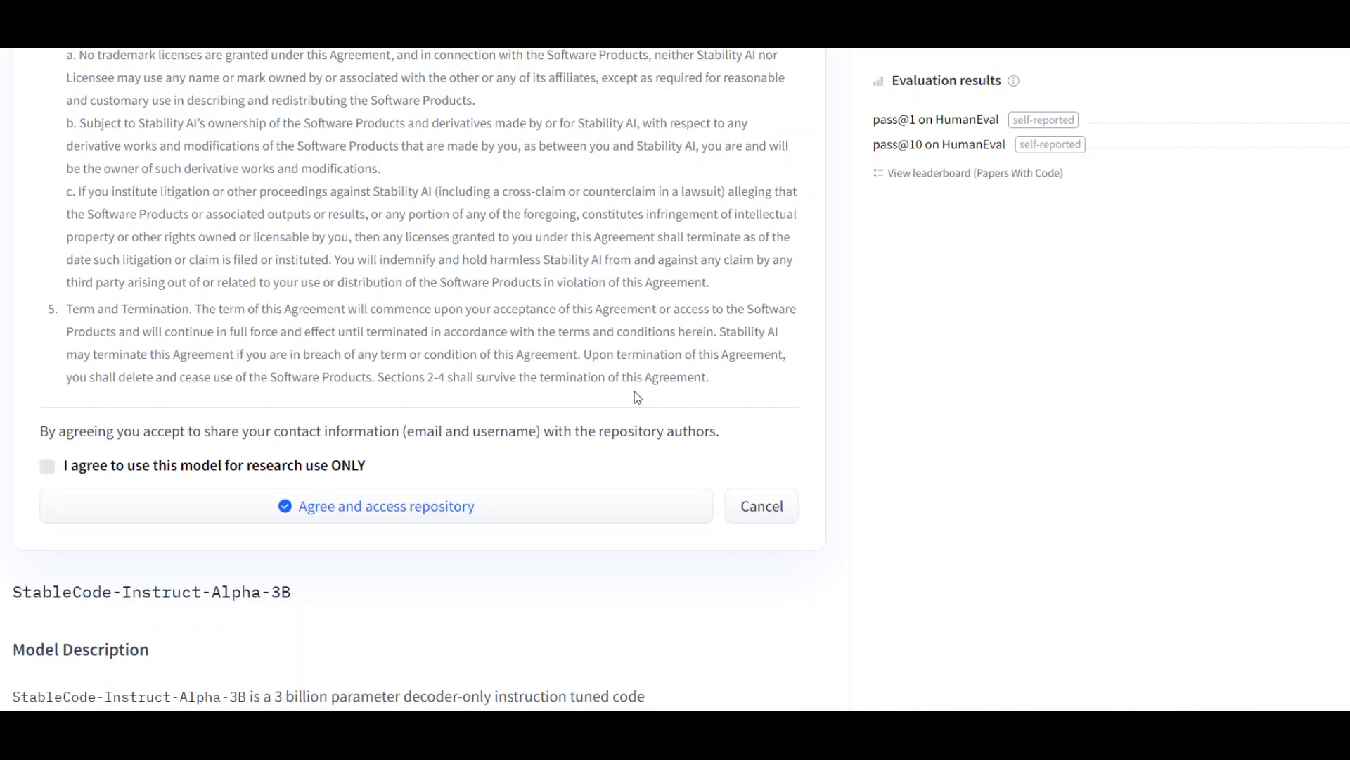
# Agree to research-only use and submit to unlock the StableCode repository
pyautogui.click(46, 466)
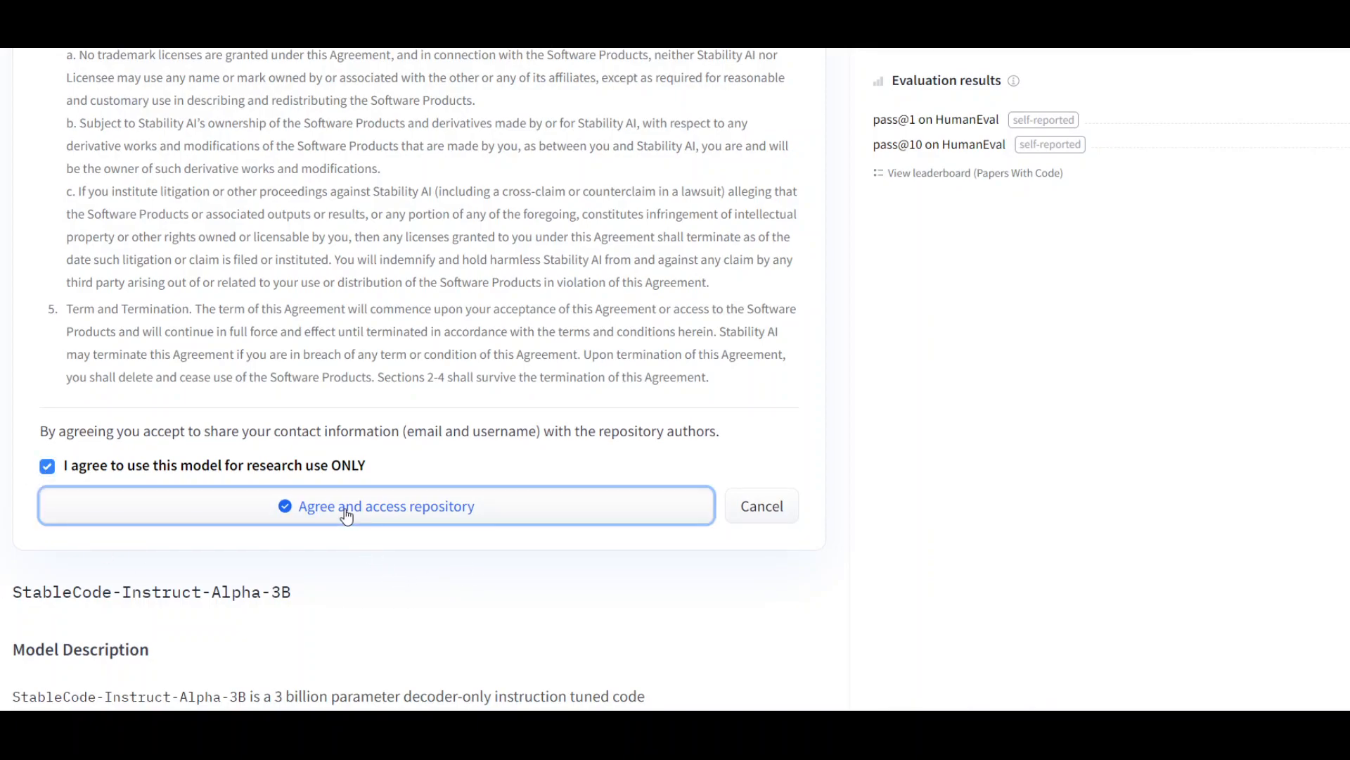
pyautogui.click(385, 504)
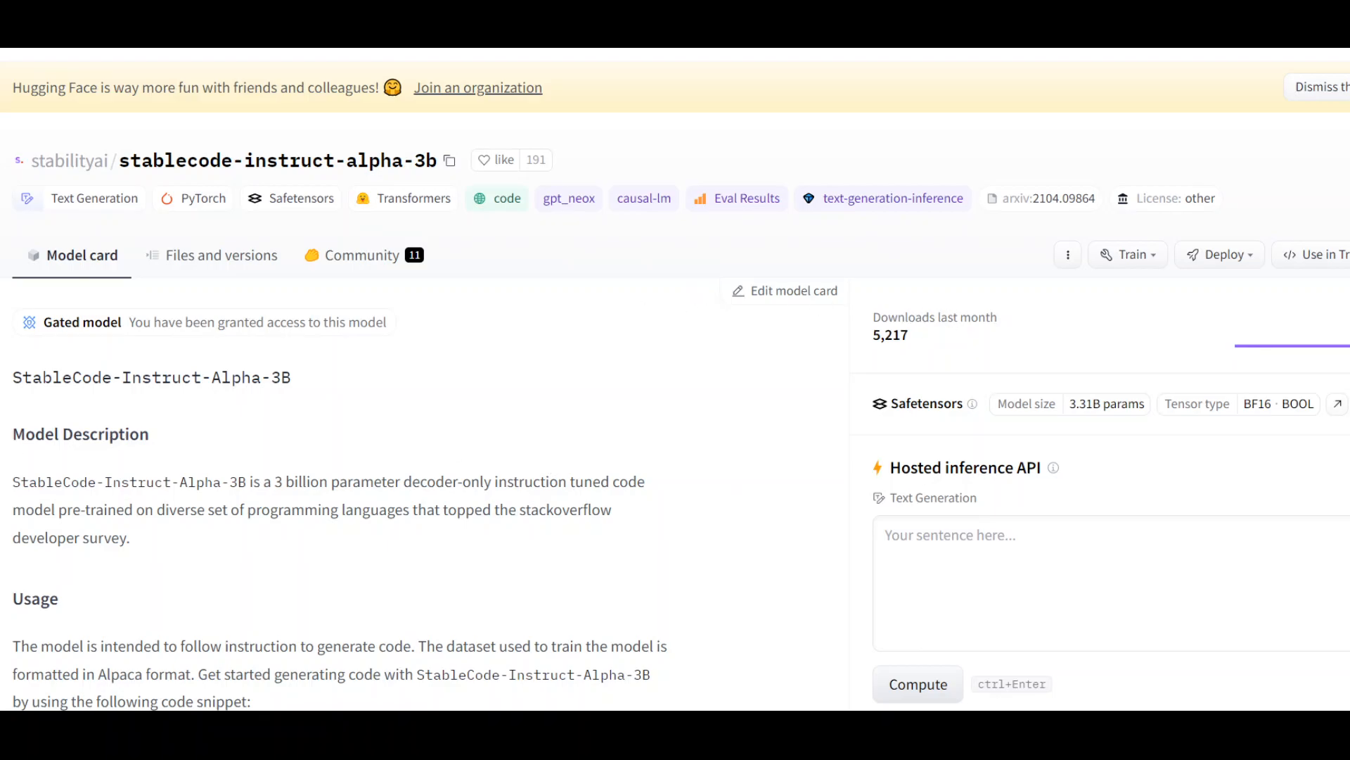
pyautogui.moveTo(972, 552)
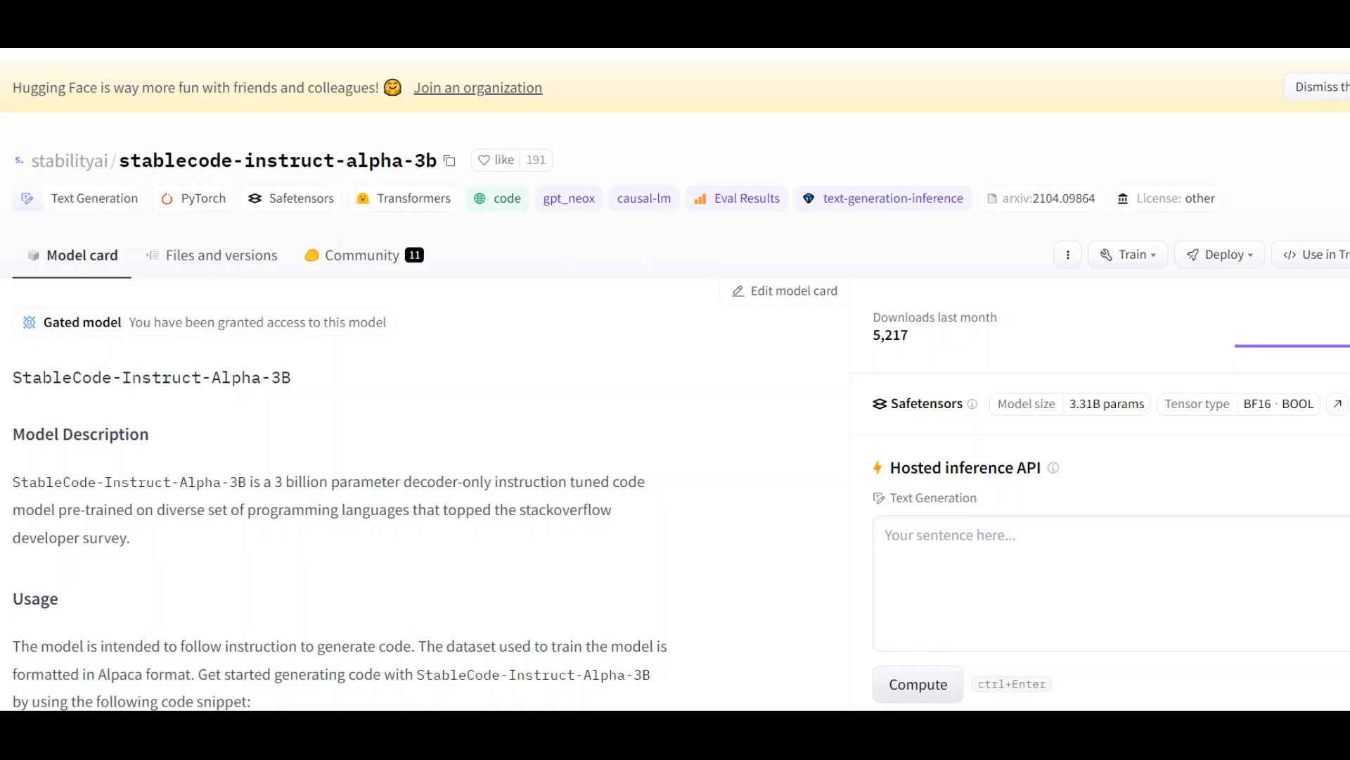
# Reveal the Usage code block and select the whole transformers snippet
pyautogui.scroll(-3)
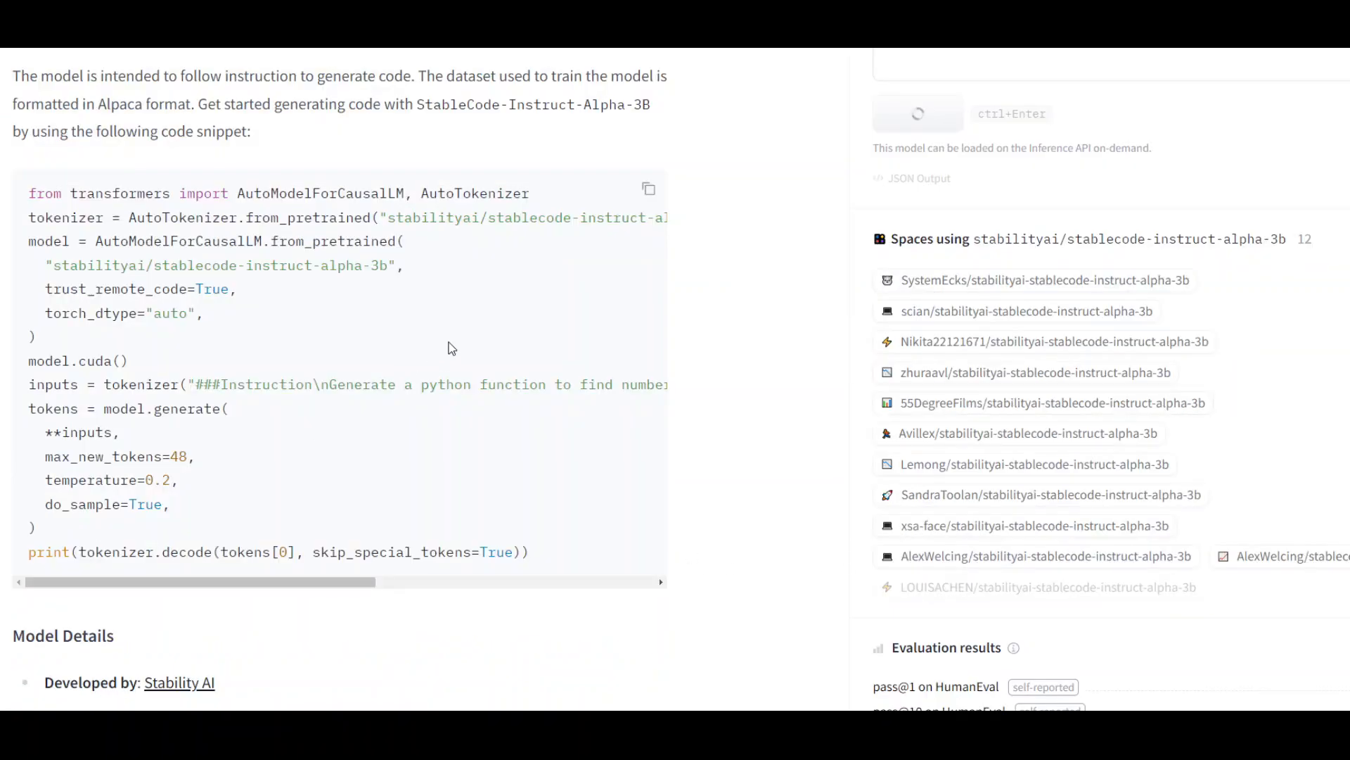
pyautogui.moveTo(29, 193); pyautogui.dragTo(118, 432)
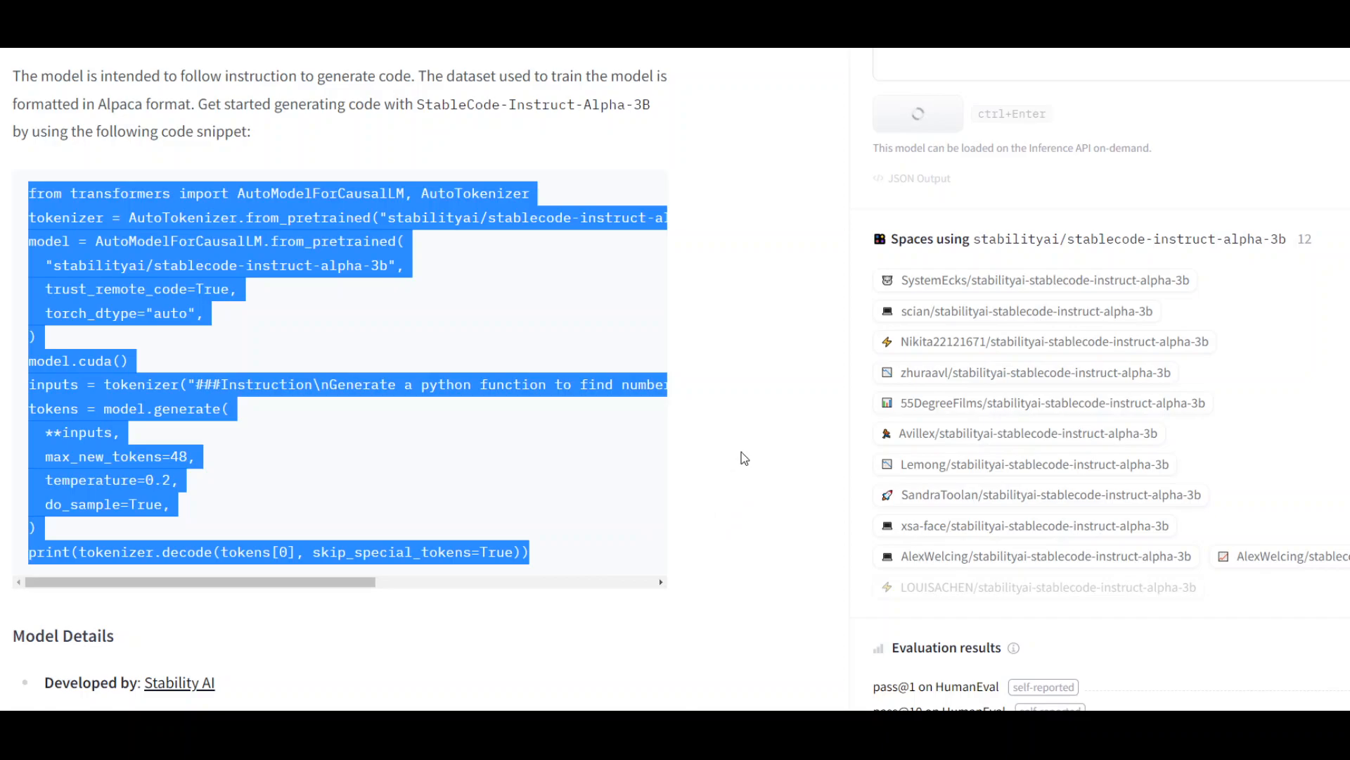
pyautogui.moveTo(734, 420)
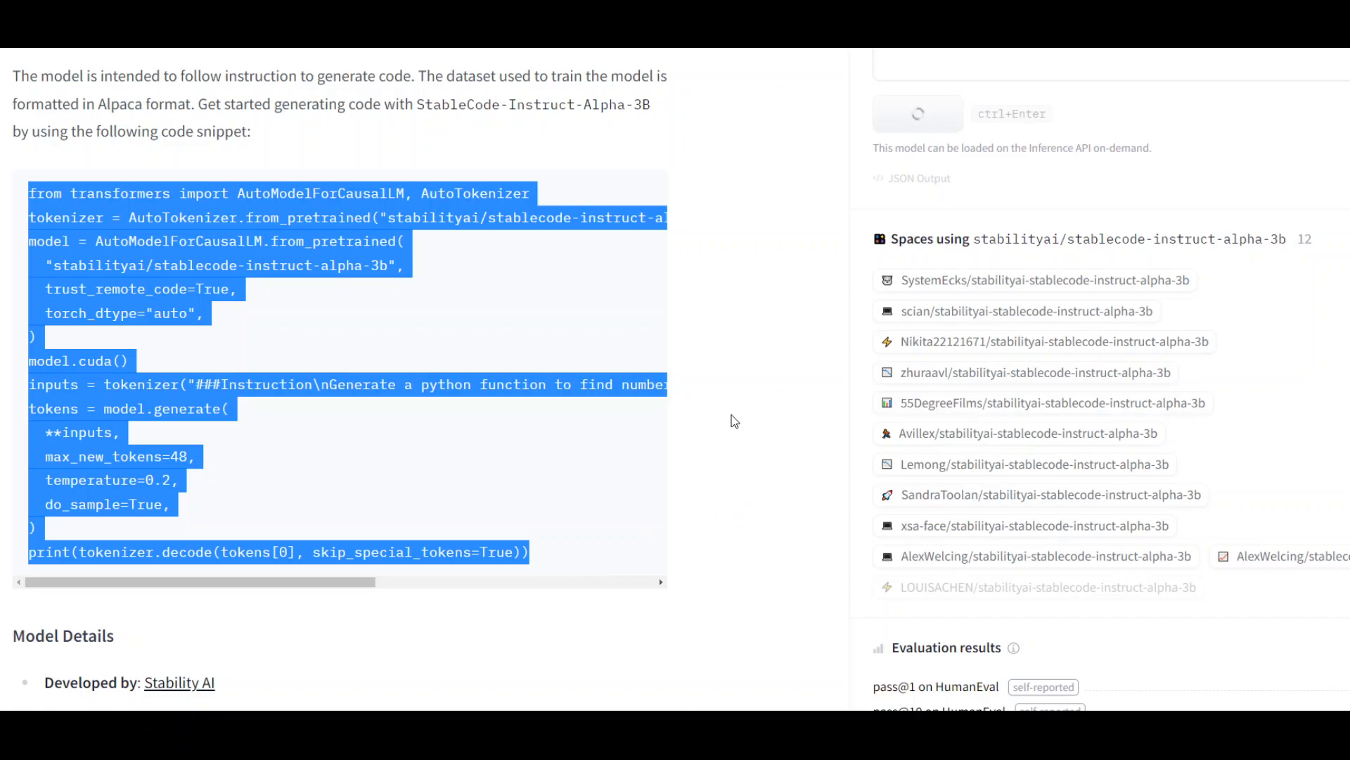
pyautogui.moveTo(751, 426)
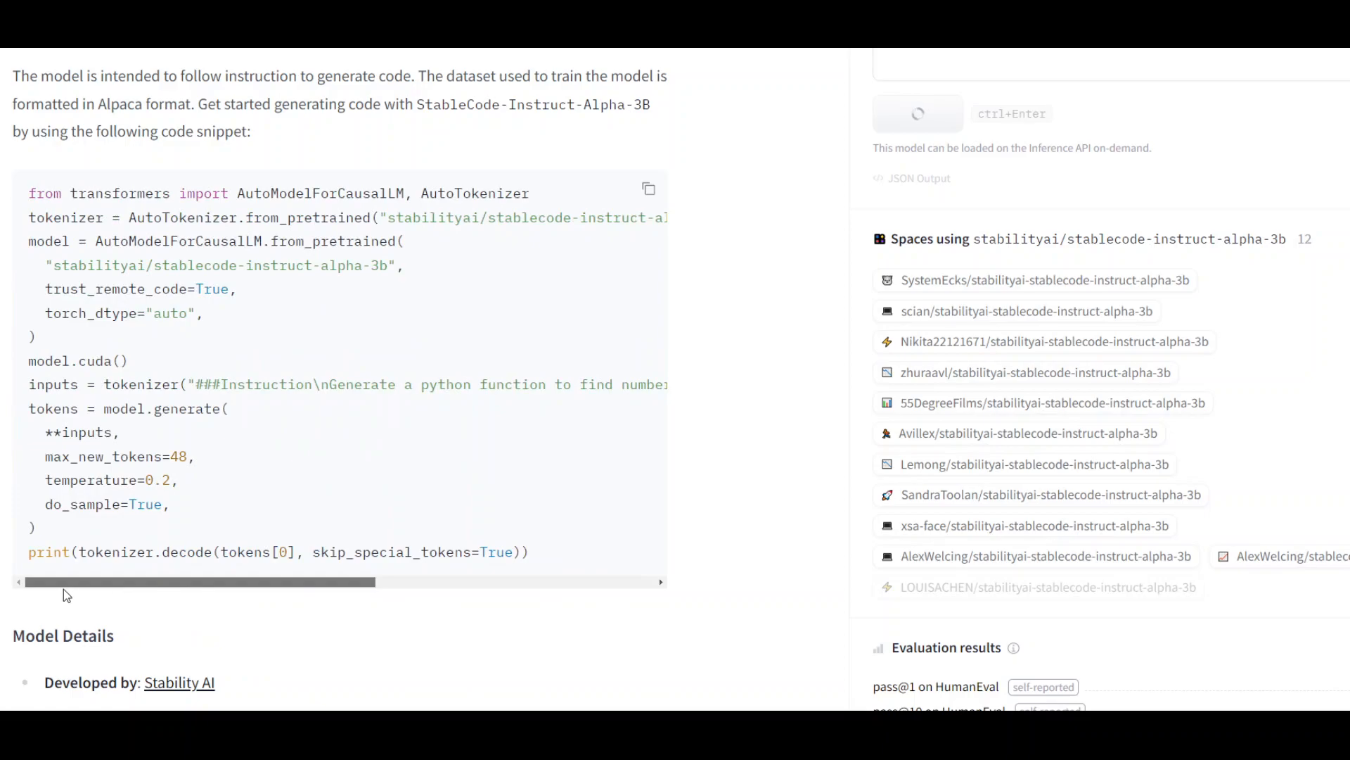
pyautogui.moveTo(758, 388)
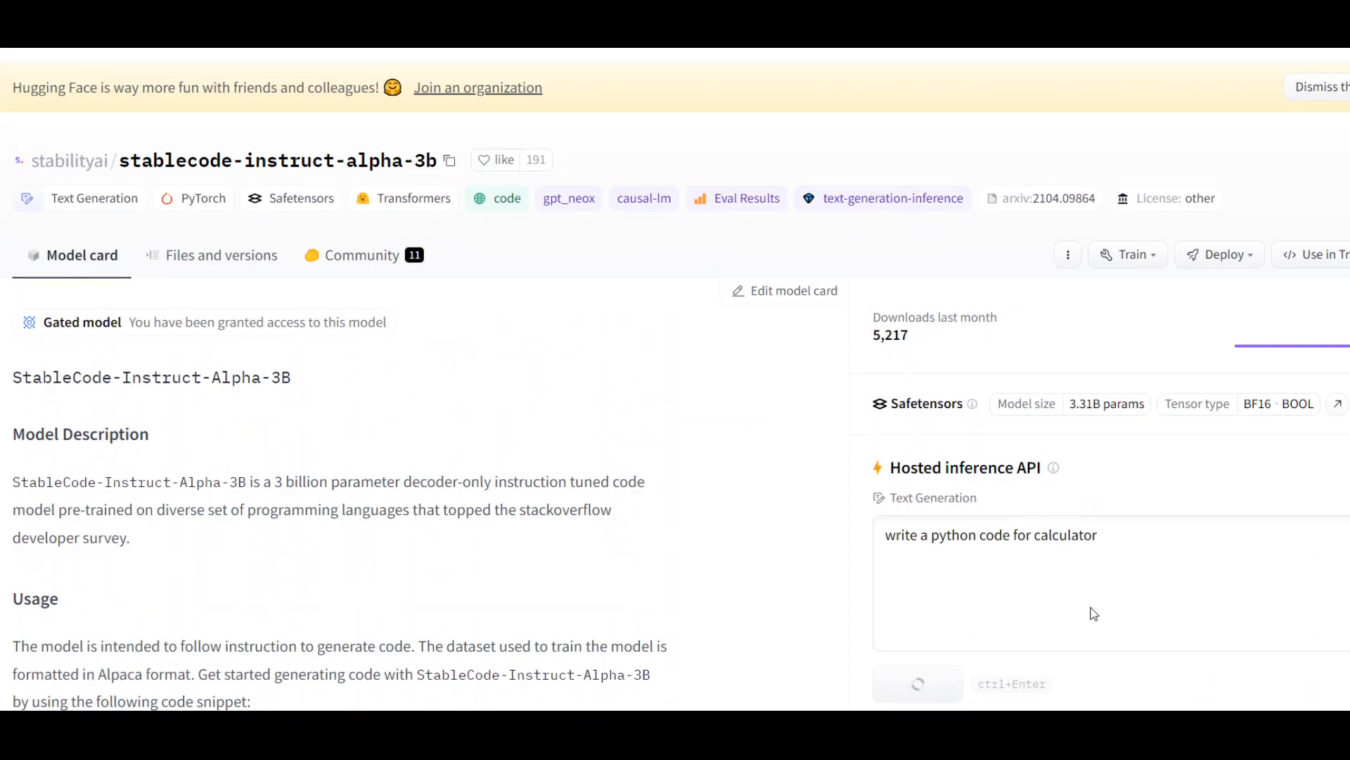
pyautogui.moveTo(554, 463)
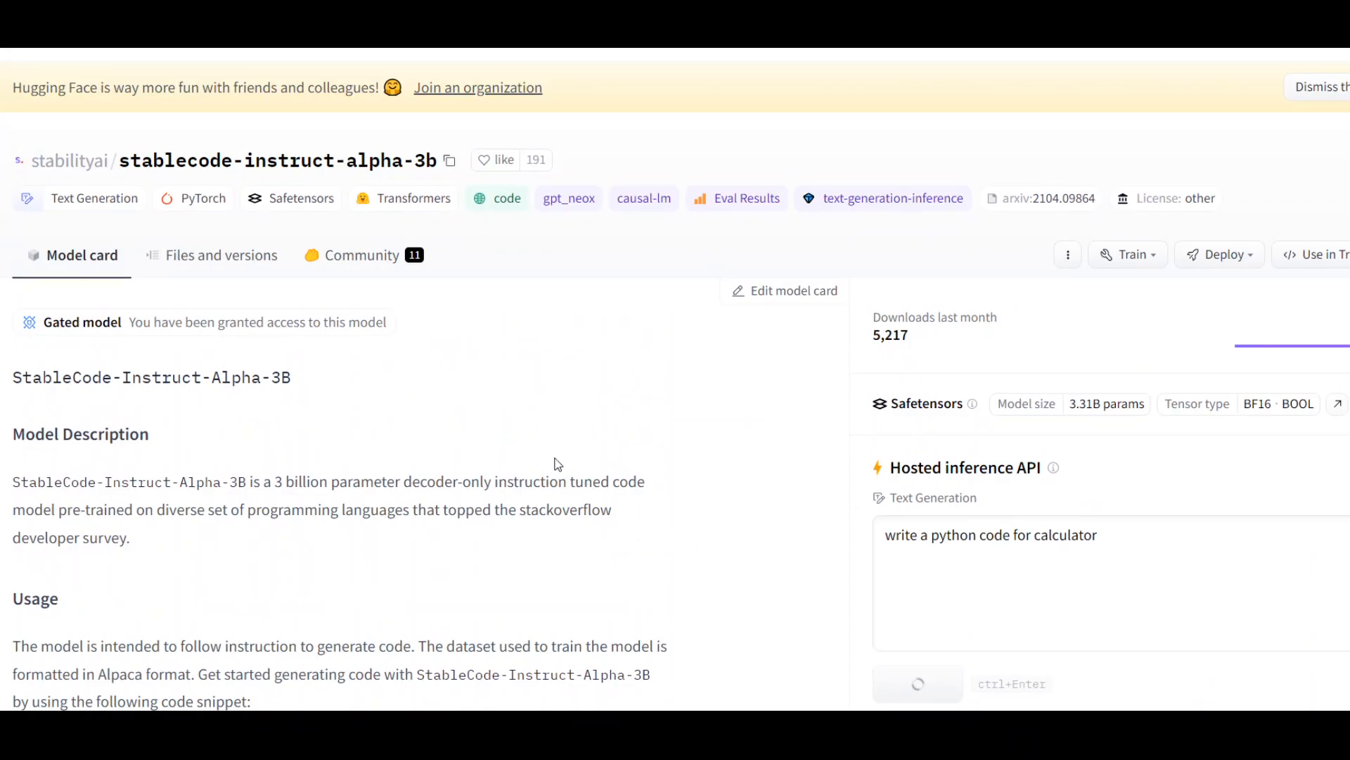
pyautogui.moveTo(221, 254)
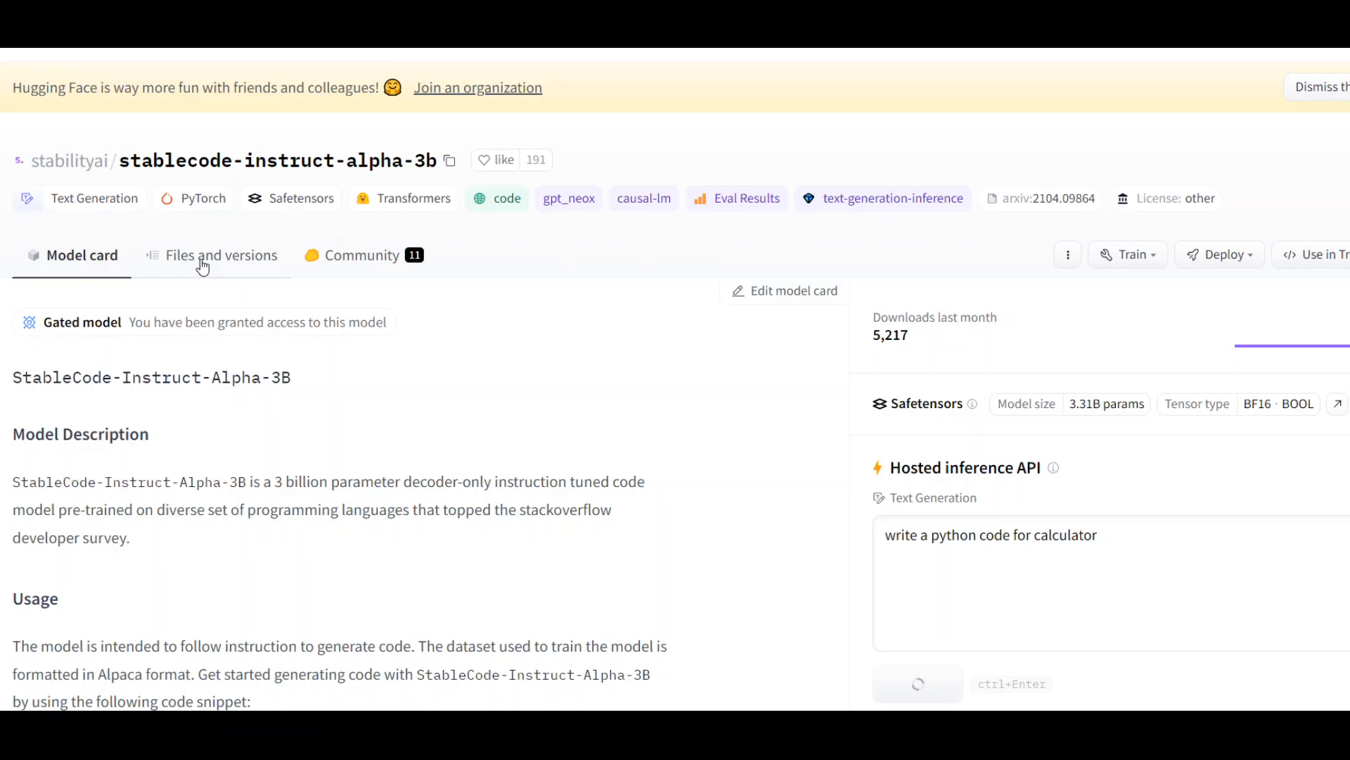
pyautogui.moveTo(409, 355)
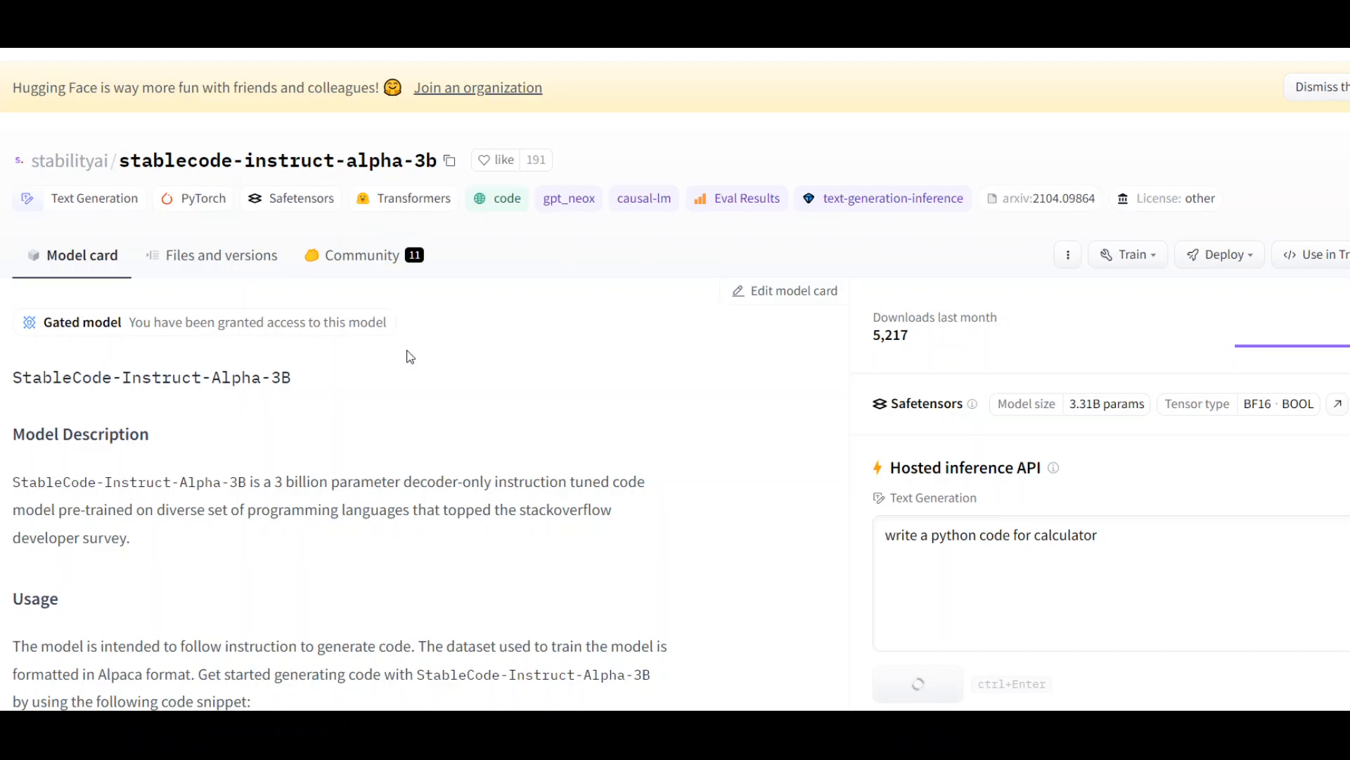
pyautogui.moveTo(371, 392)
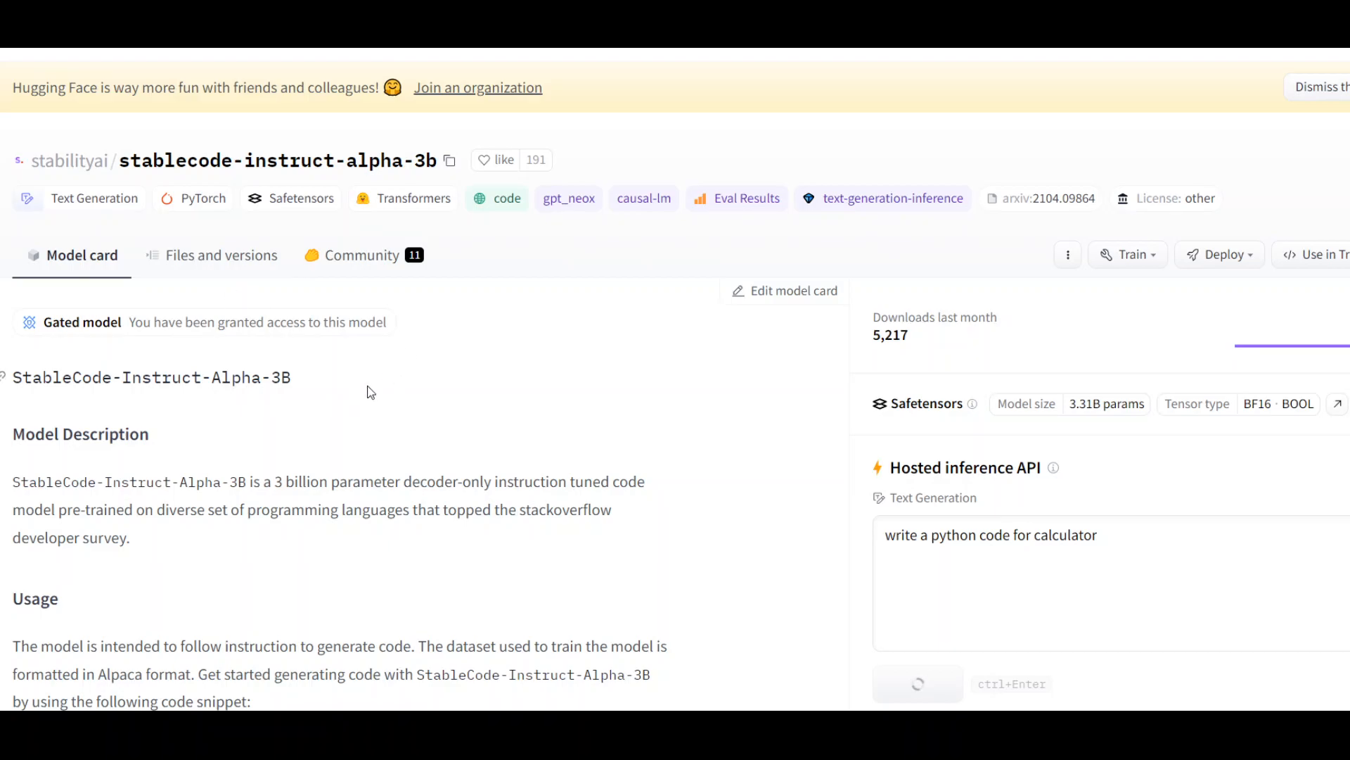
pyautogui.moveTo(481, 365)
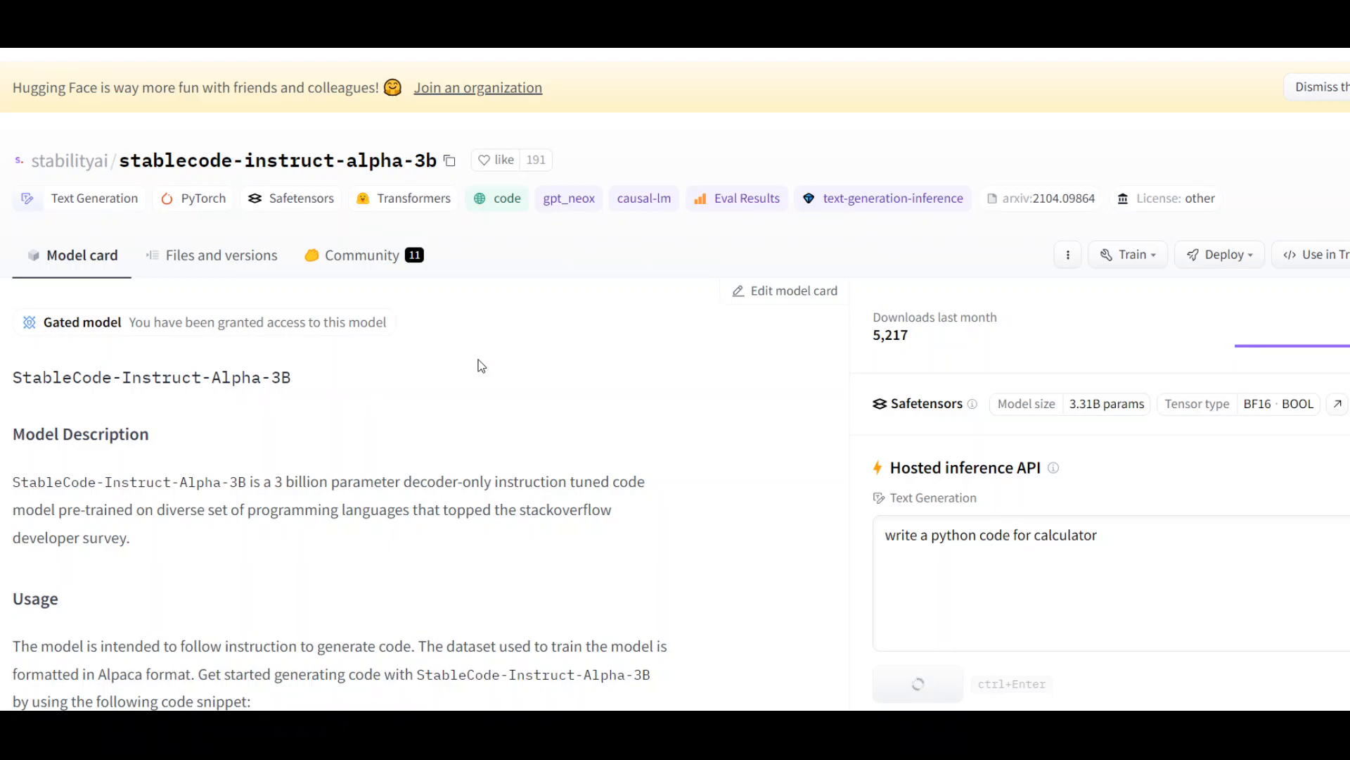